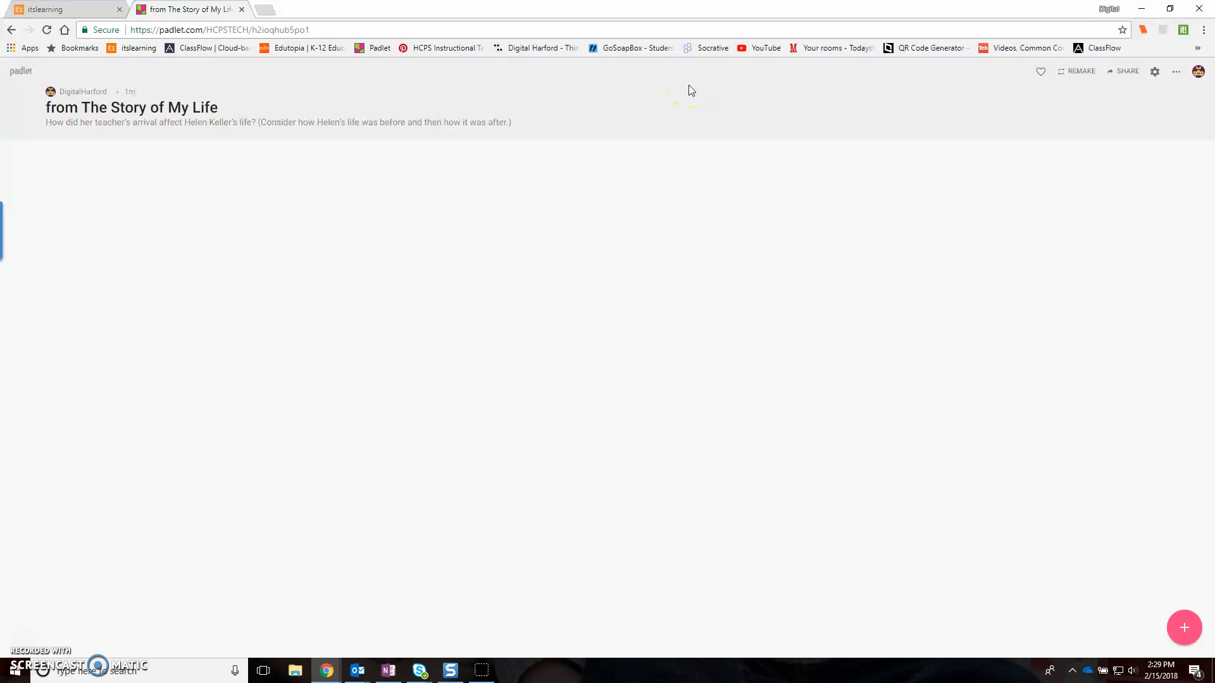
{"action": "mouse_move", "coordinate": [514, 325]}
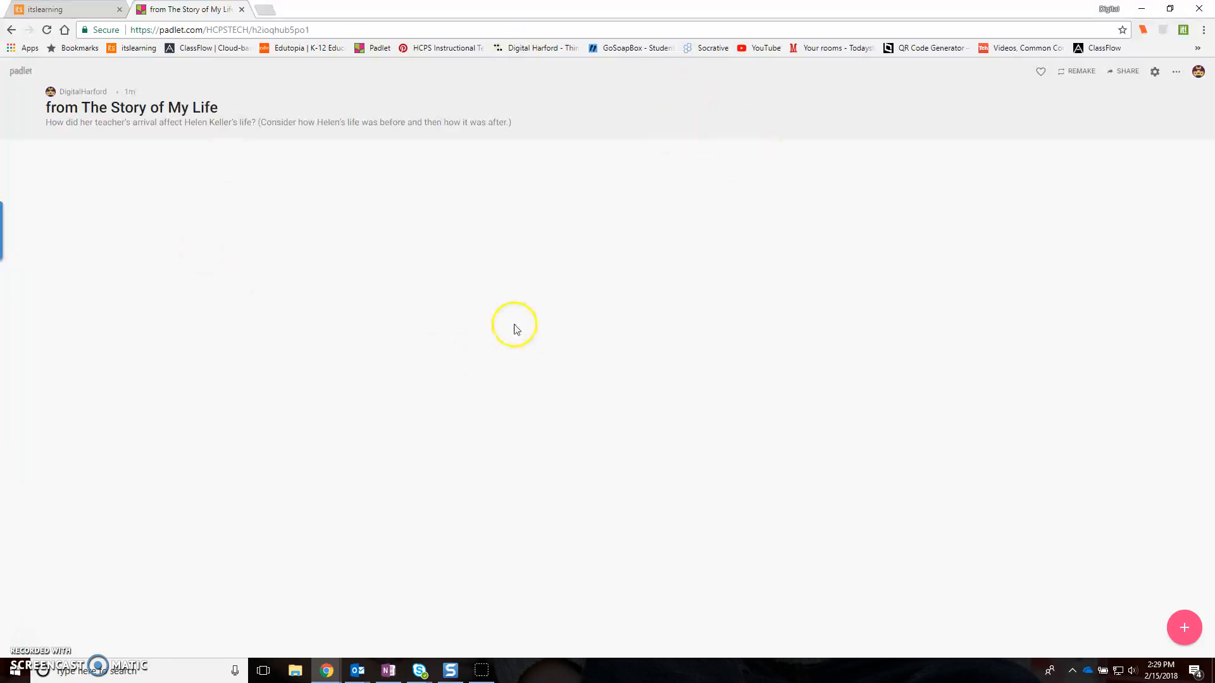
{"action": "mouse_move", "coordinate": [537, 138]}
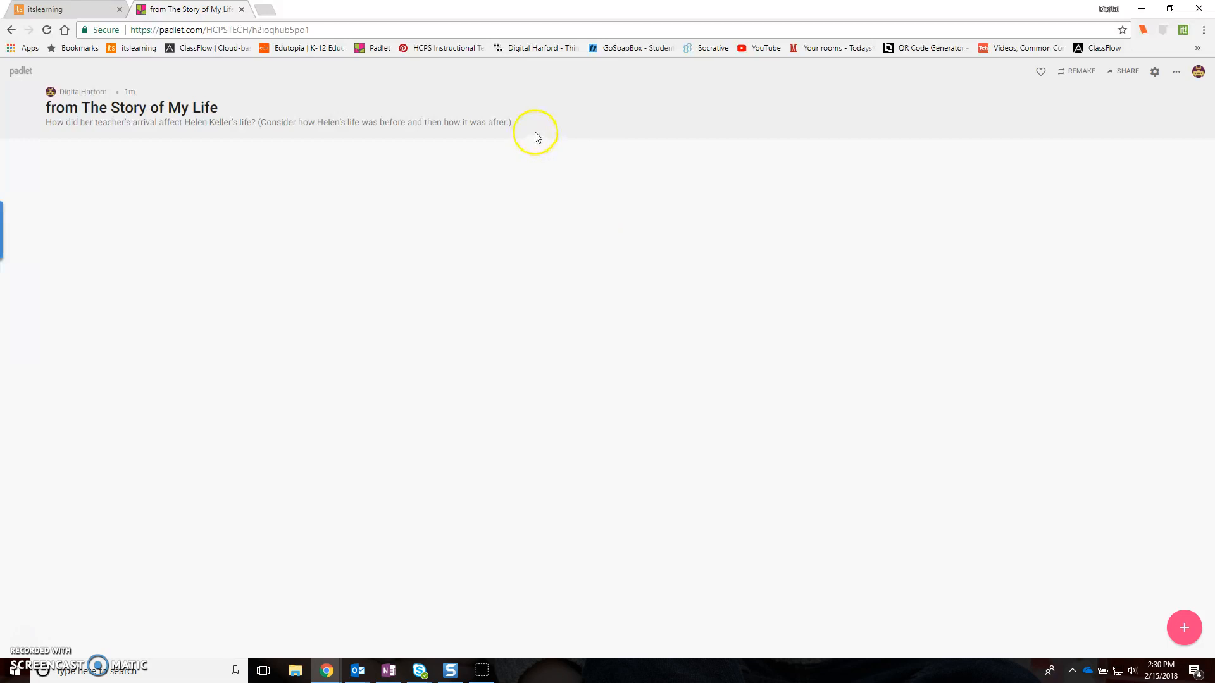
{"action": "mouse_move", "coordinate": [754, 555]}
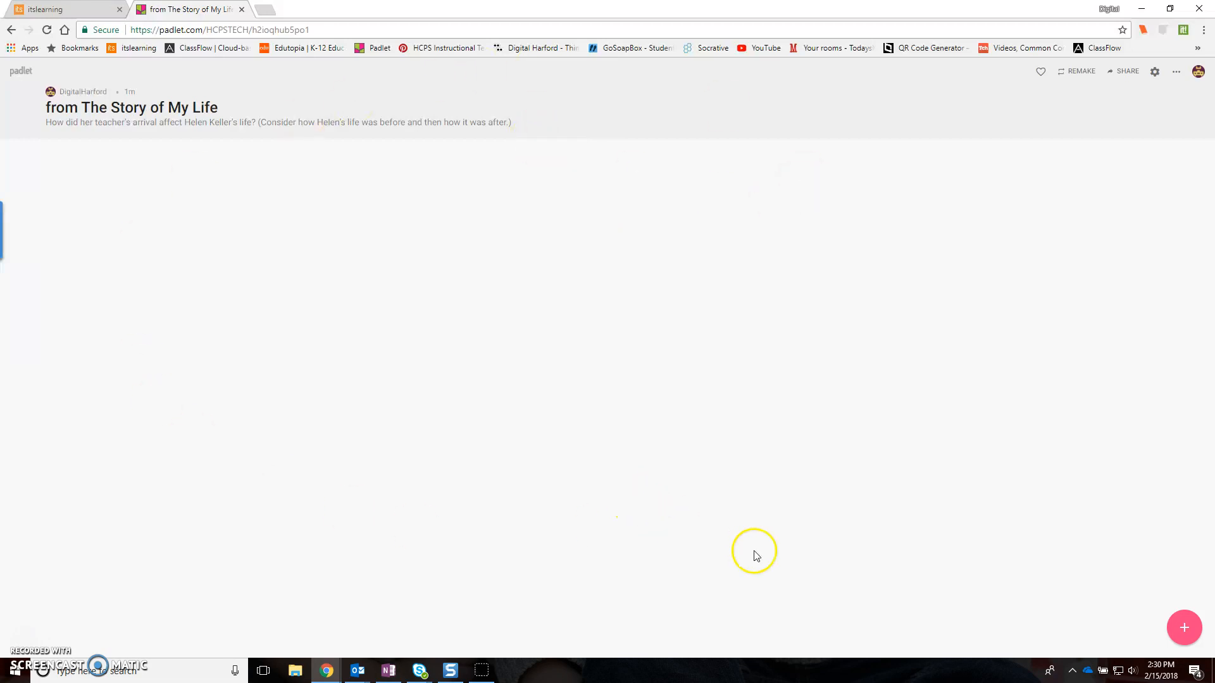
{"action": "mouse_move", "coordinate": [1128, 72]}
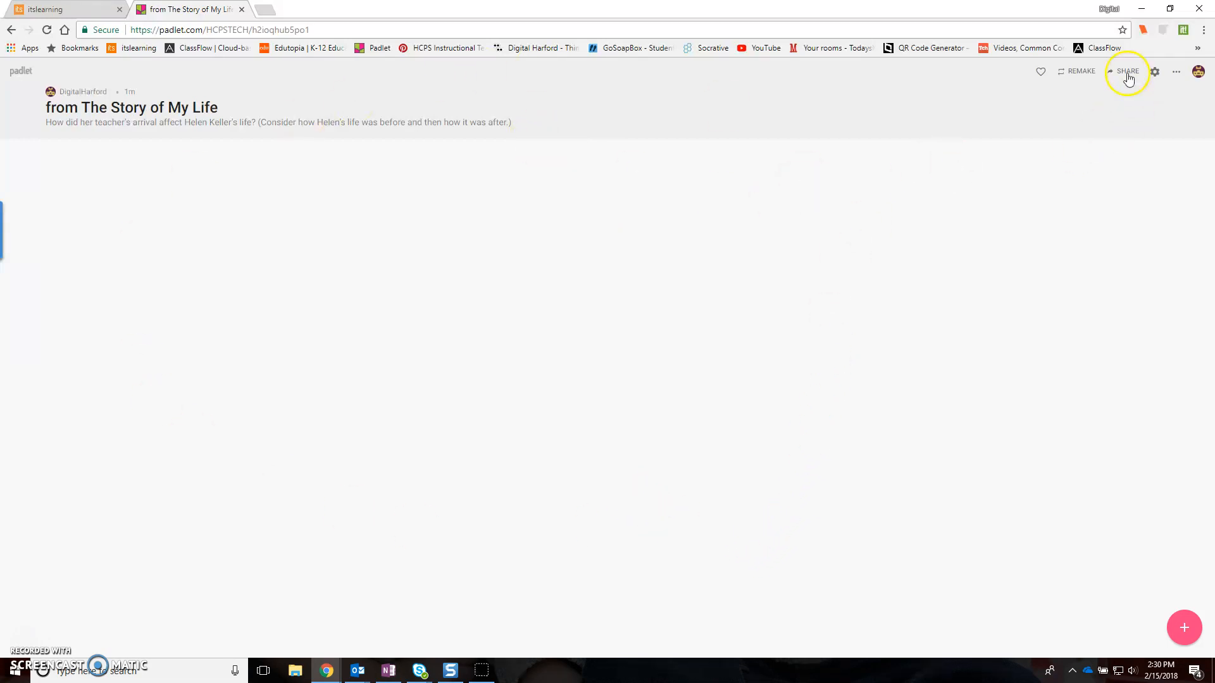
{"action": "mouse_move", "coordinate": [1127, 72]}
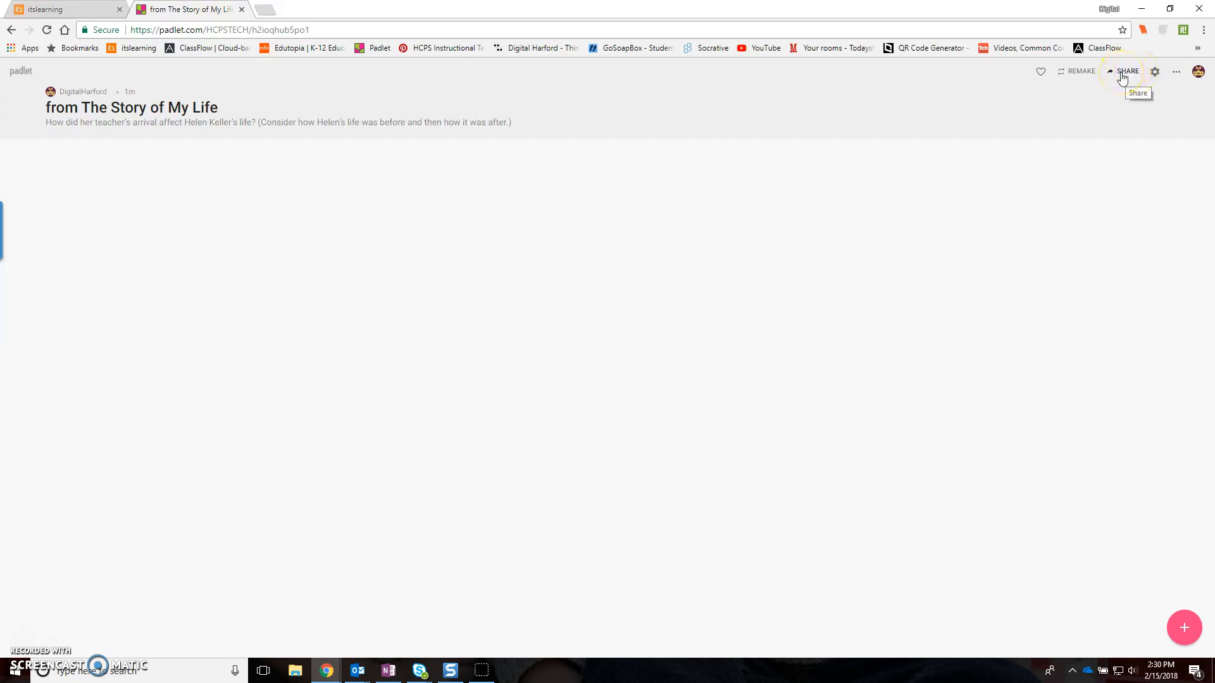
- Bring up the wall's 'Embed in your blog or your website' code screen
{"action": "left_click", "coordinate": [1127, 72]}
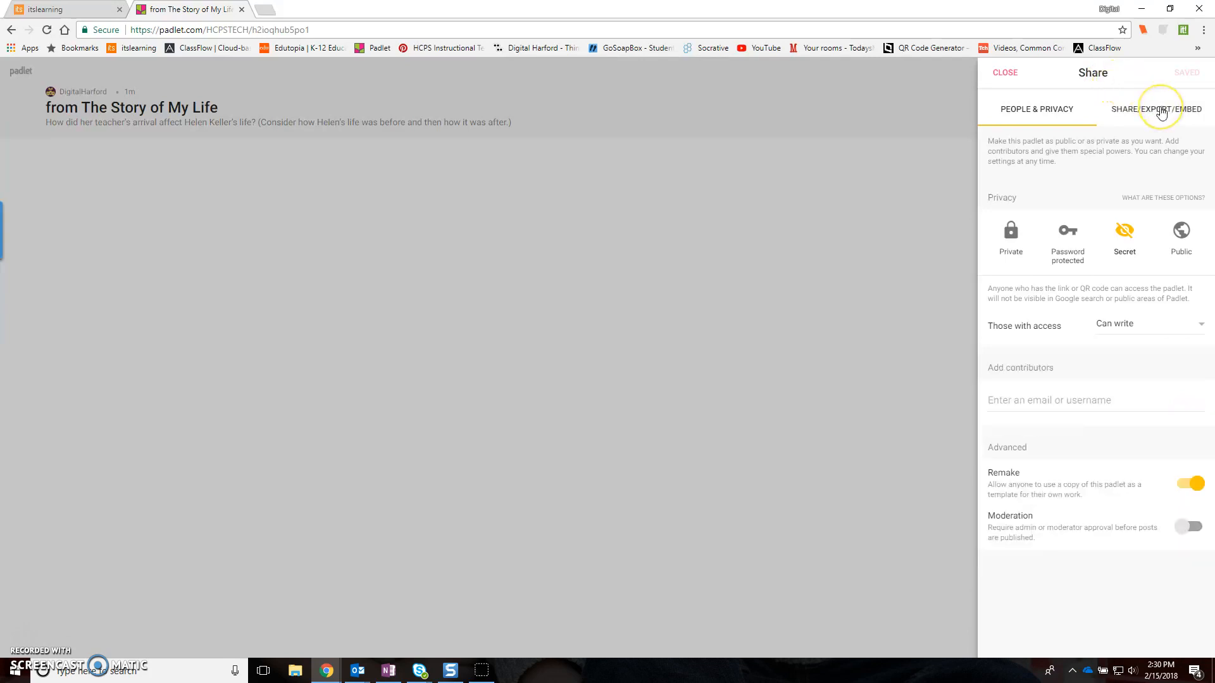
{"action": "left_click", "coordinate": [1151, 108]}
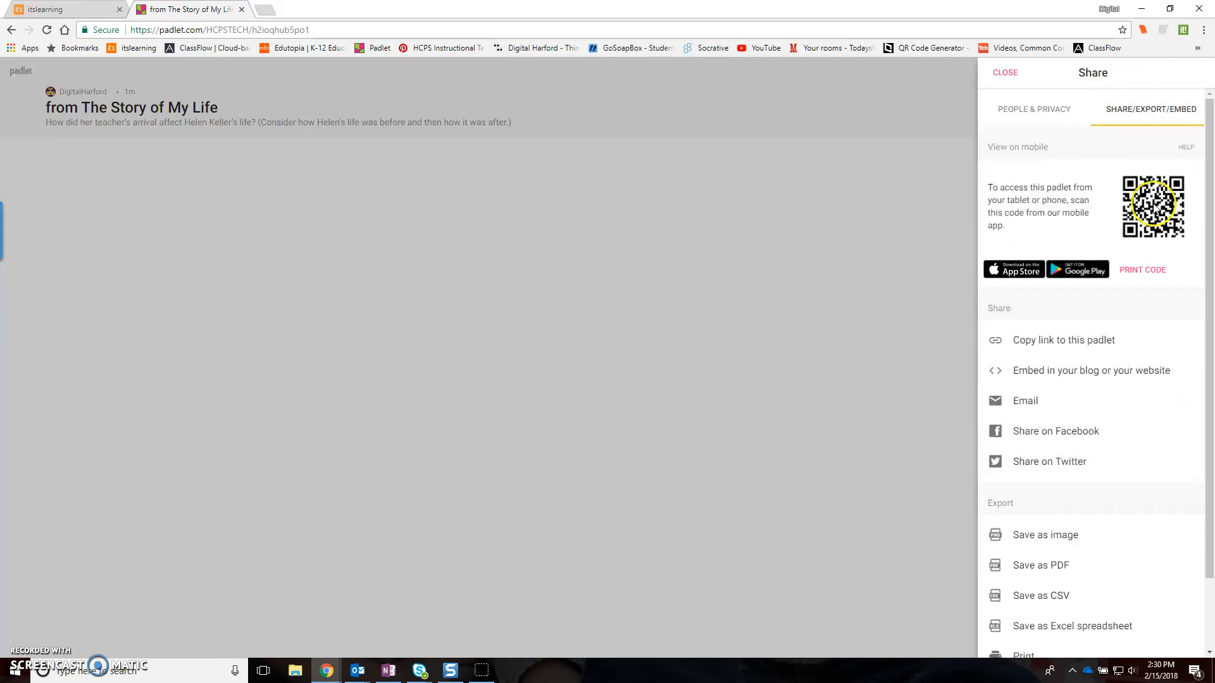
{"action": "mouse_move", "coordinate": [1060, 379]}
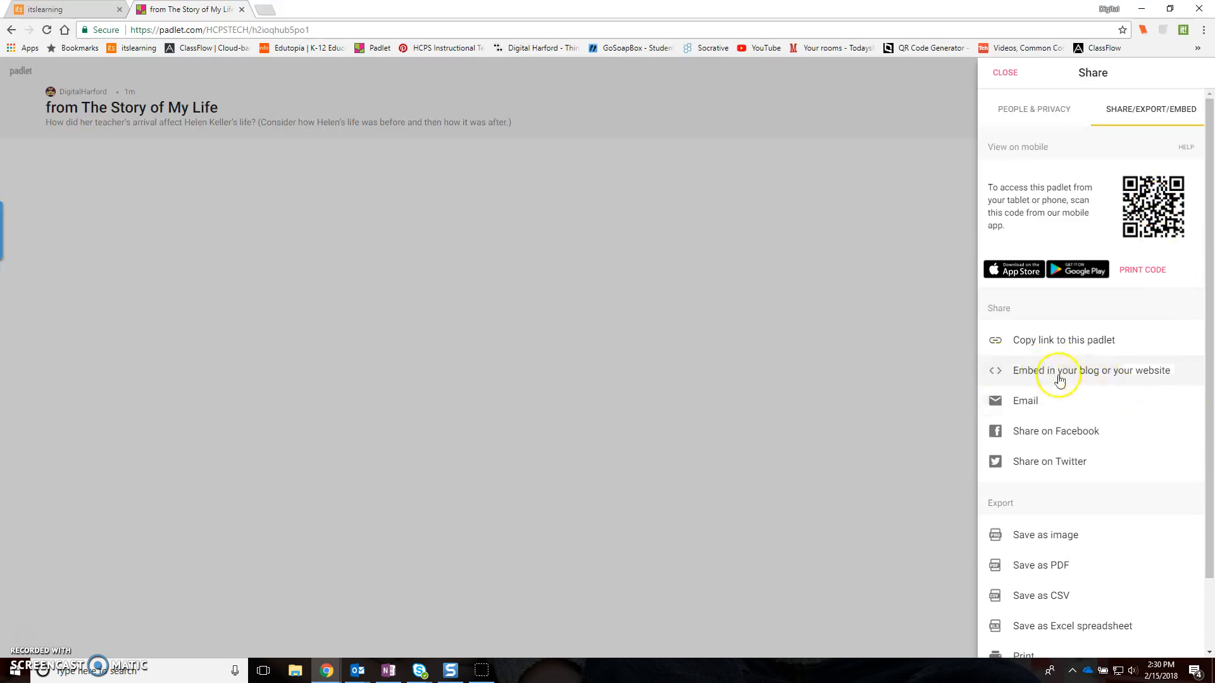
{"action": "mouse_move", "coordinate": [1128, 379]}
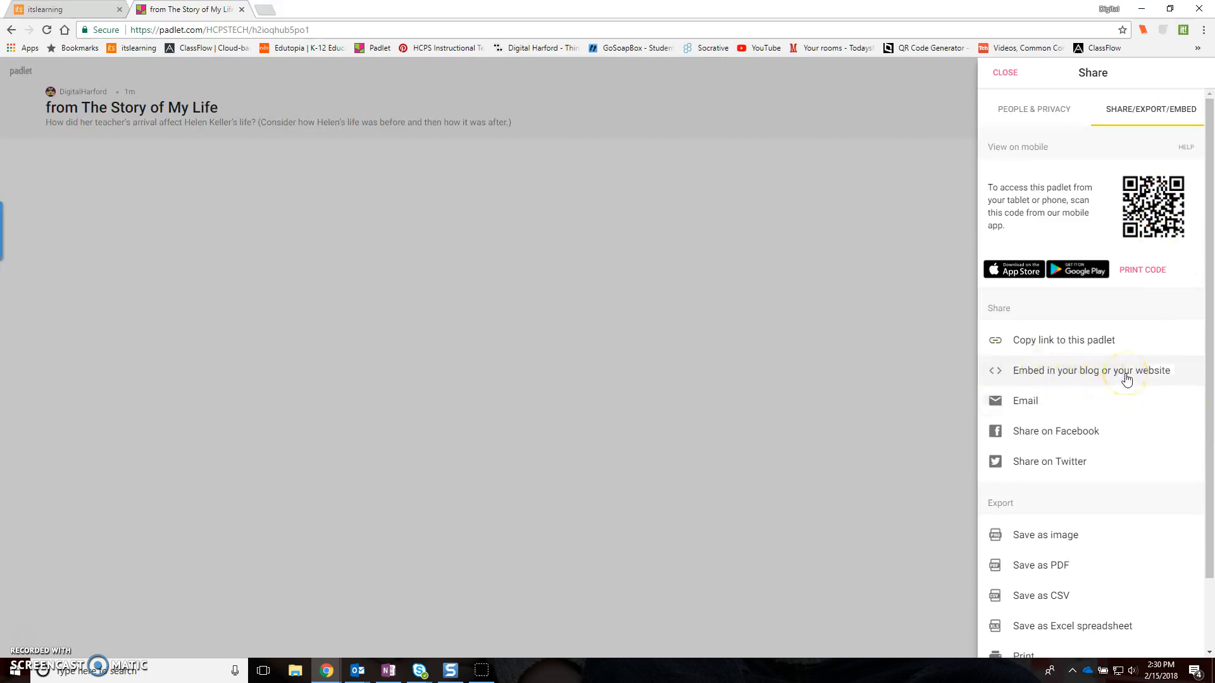
{"action": "left_click", "coordinate": [1091, 370]}
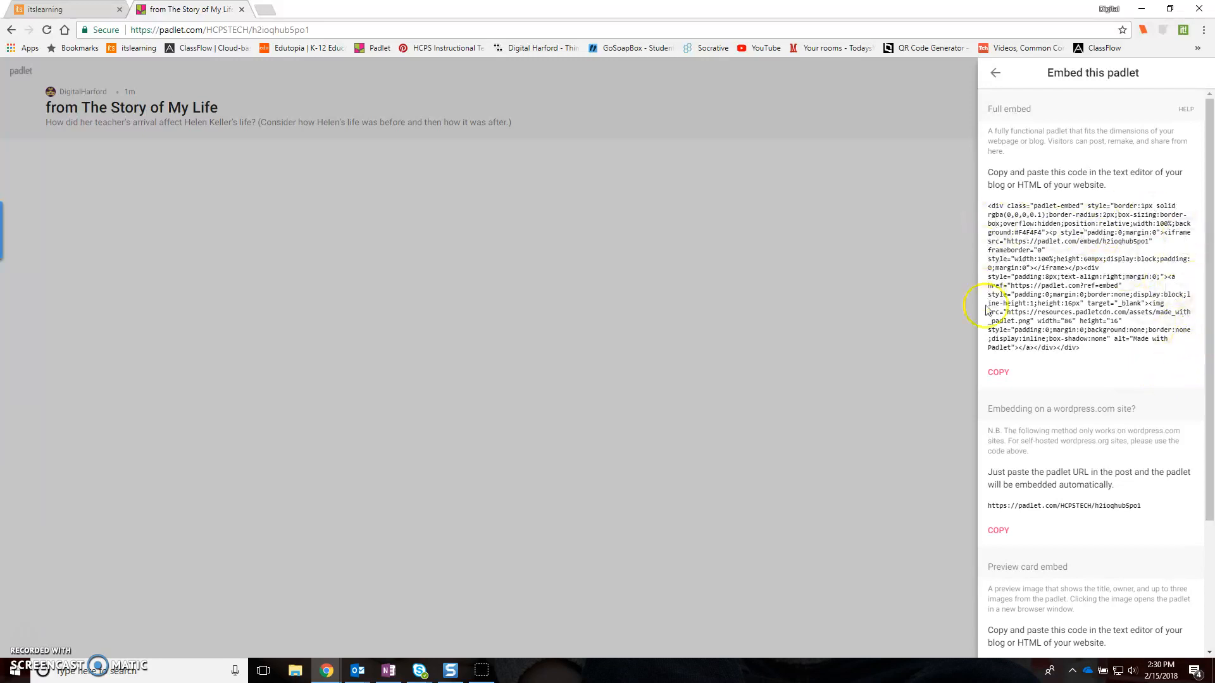
{"action": "mouse_move", "coordinate": [1017, 234]}
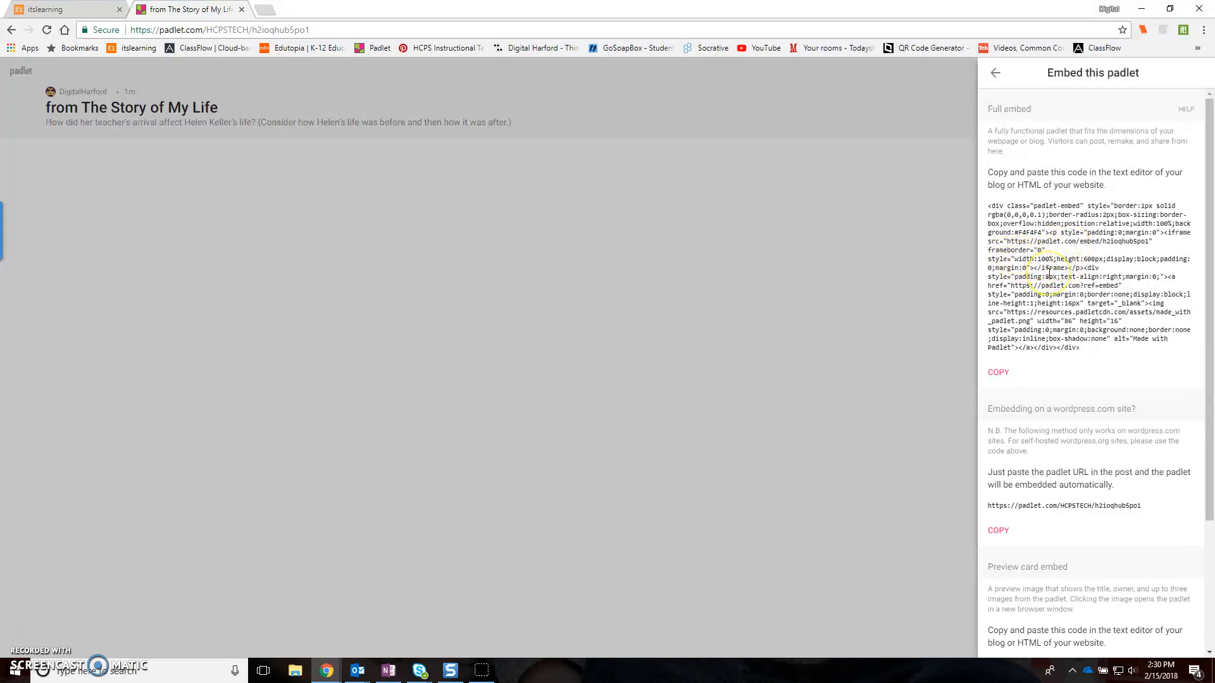
- Copy the Padlet full embed code and return to the itslearning course page
{"action": "left_click", "coordinate": [997, 372]}
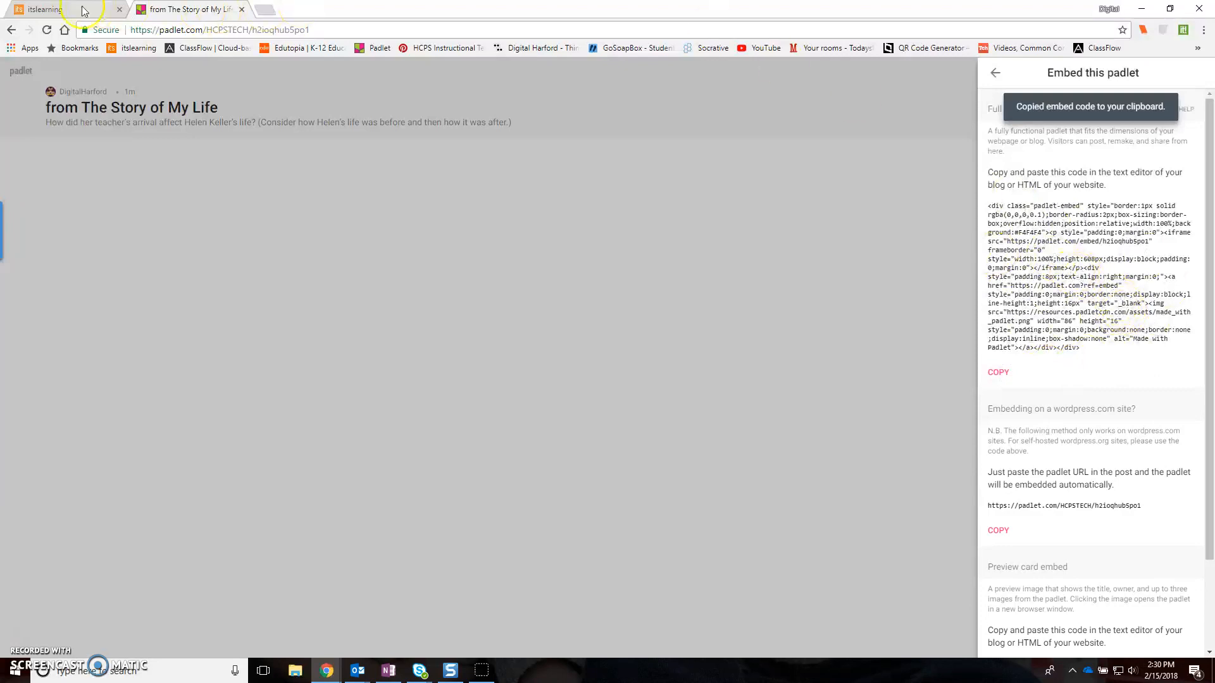
{"action": "left_click", "coordinate": [47, 9]}
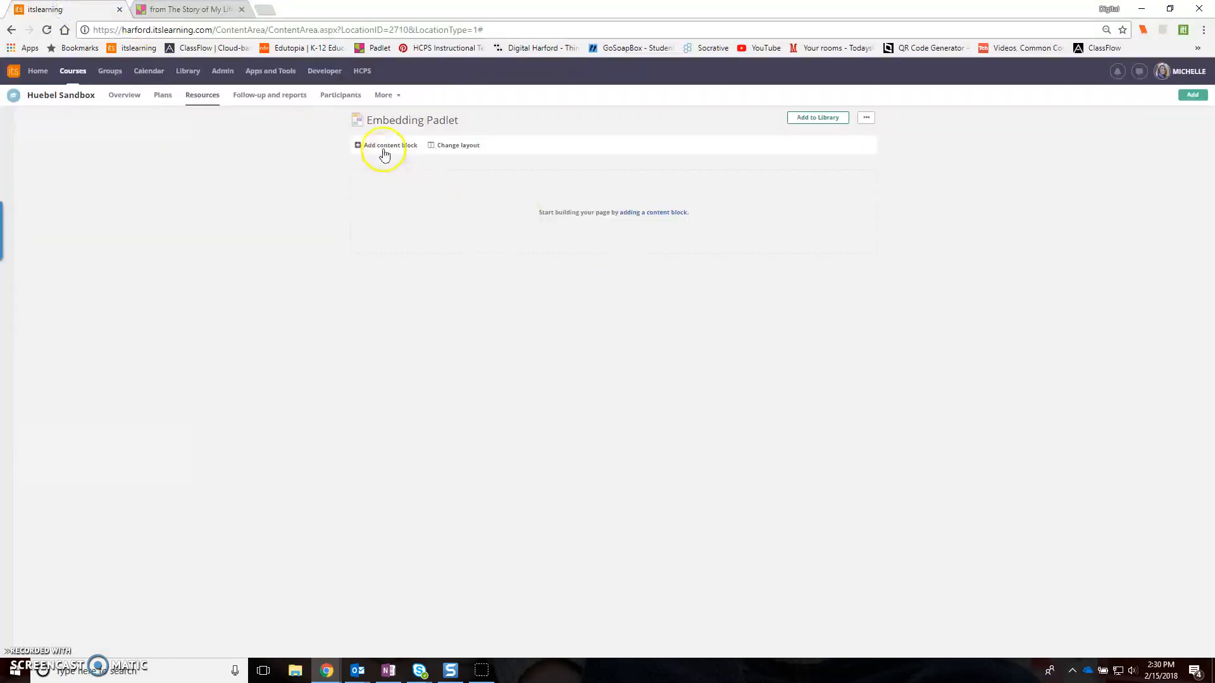
- Add a rich content block to the page and start typing its title 'Helen Keller Padlet'
{"action": "left_click", "coordinate": [389, 145]}
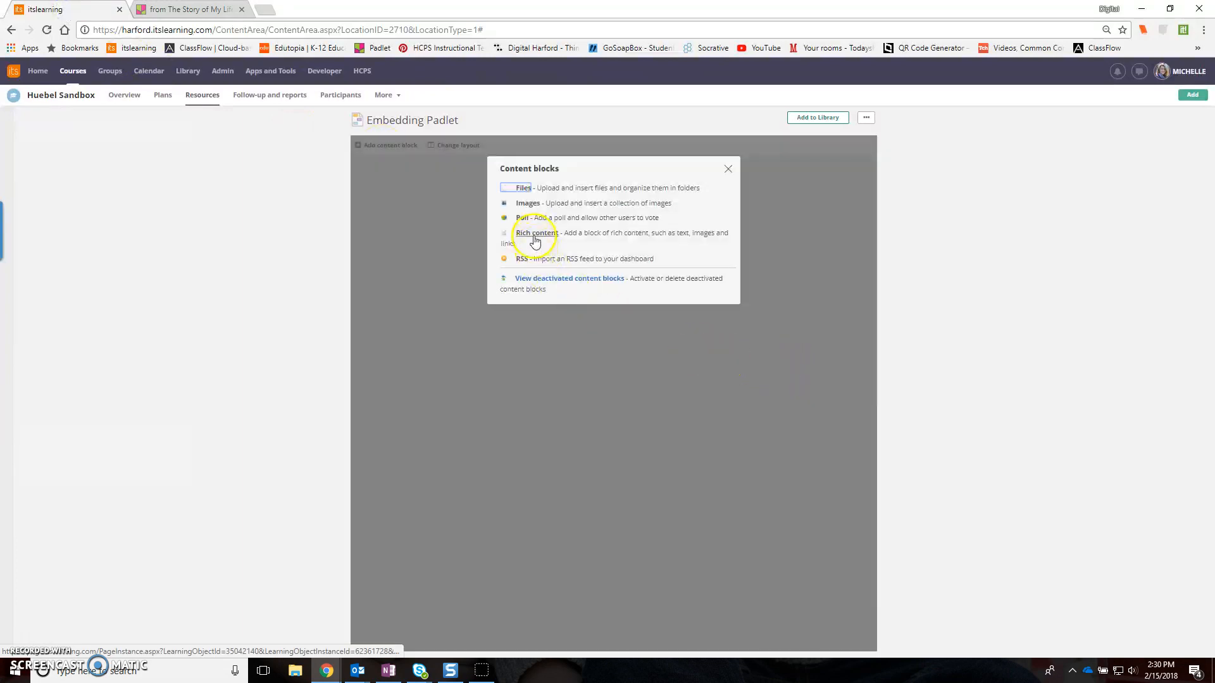
{"action": "left_click", "coordinate": [536, 234]}
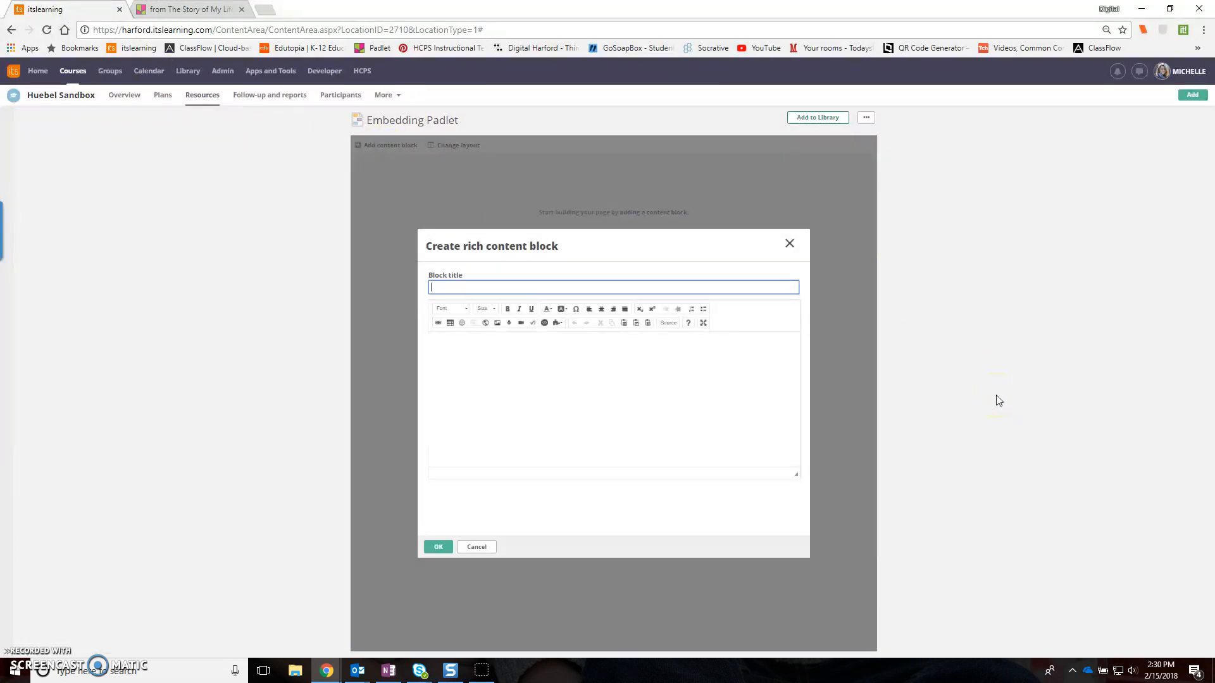
{"action": "type", "text": "Helen Keller Padlet"}
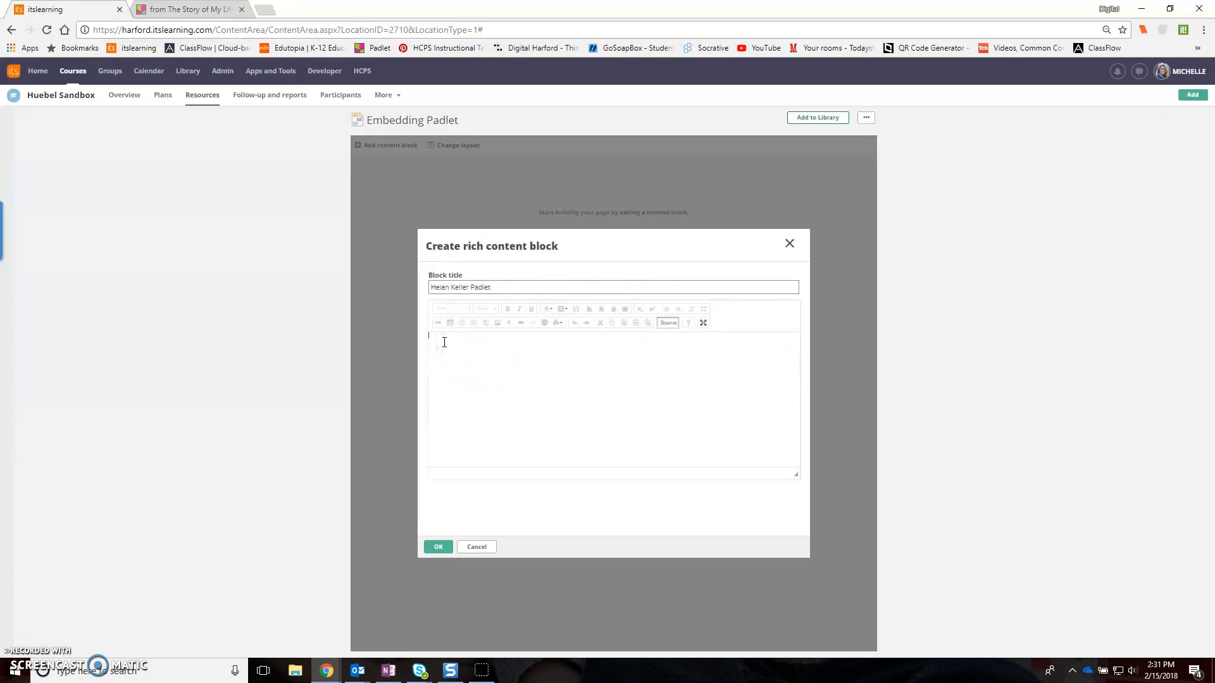
- Paste the embed code into the block's source, return to visual view, and save
{"action": "right_click", "coordinate": [443, 341]}
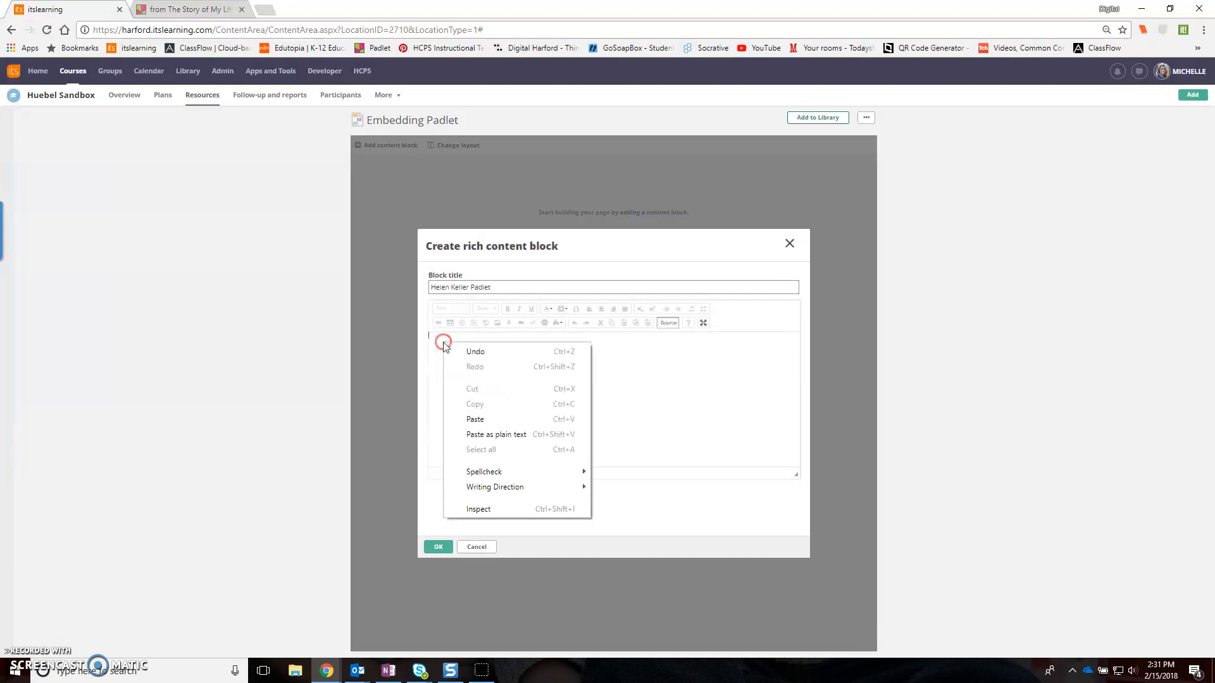
{"action": "left_click", "coordinate": [474, 419]}
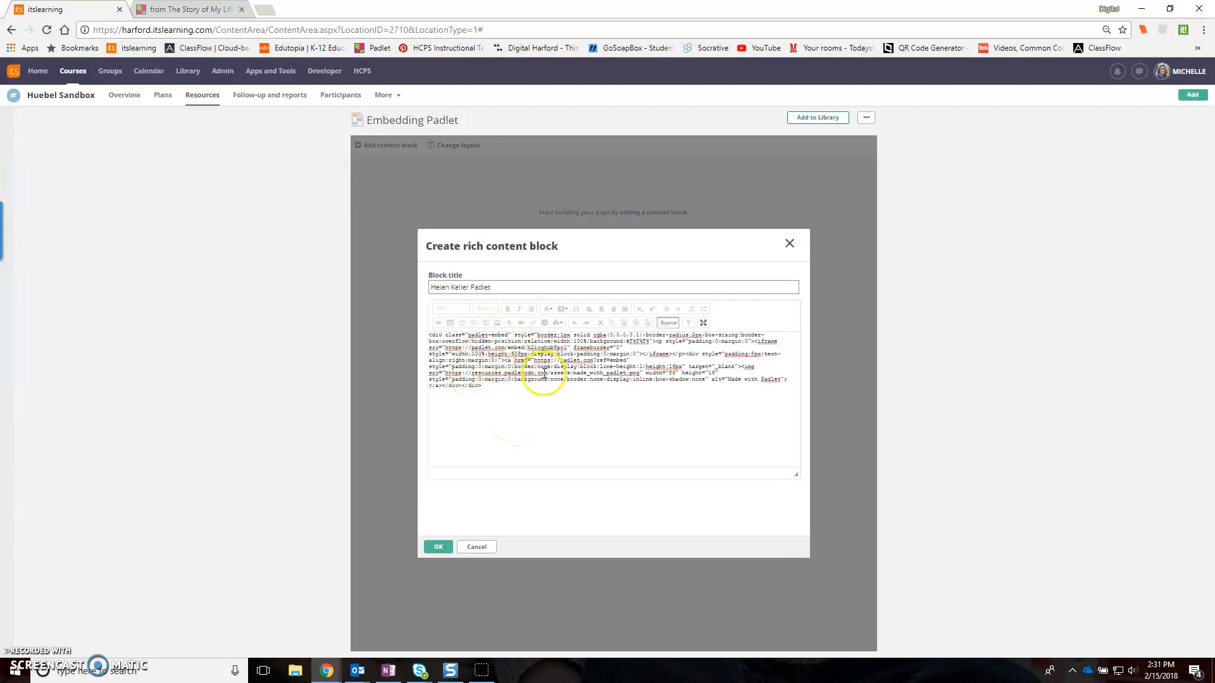
{"action": "left_click", "coordinate": [666, 324]}
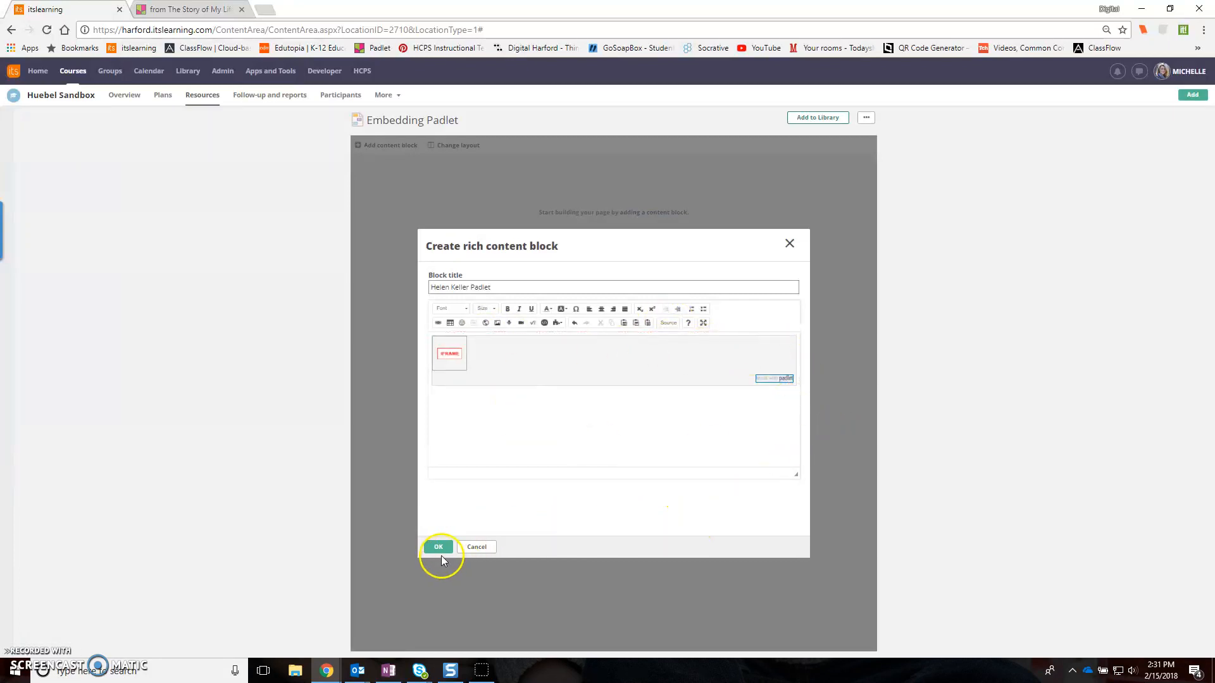
{"action": "left_click", "coordinate": [439, 546]}
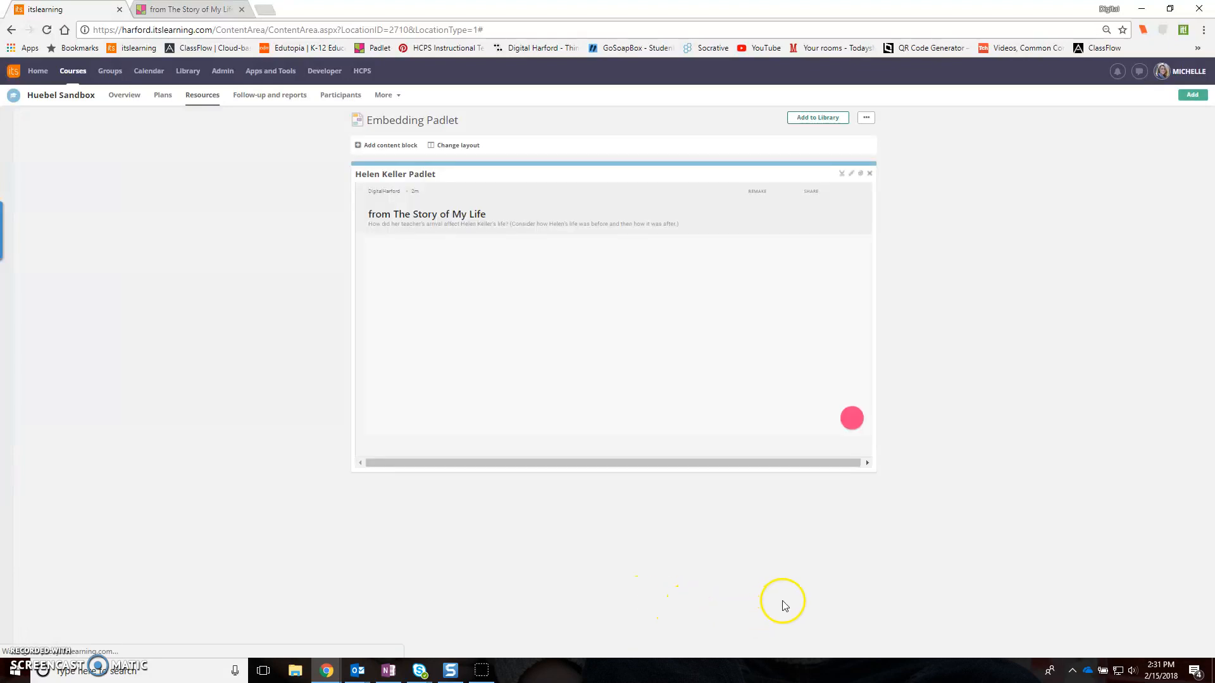